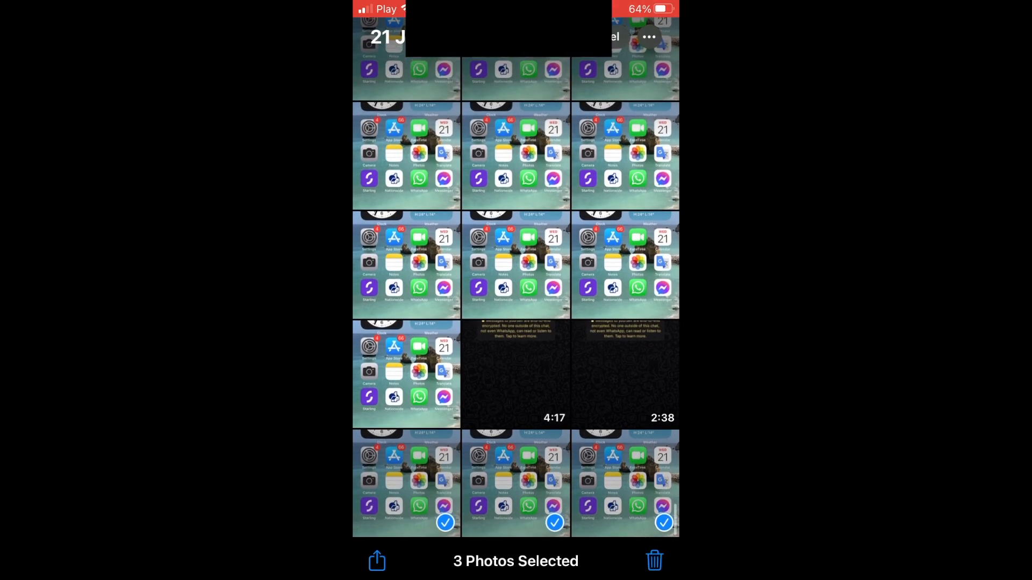
# Step: Bring up the share sheet for the three selected screenshots
pyautogui.click(376, 561)
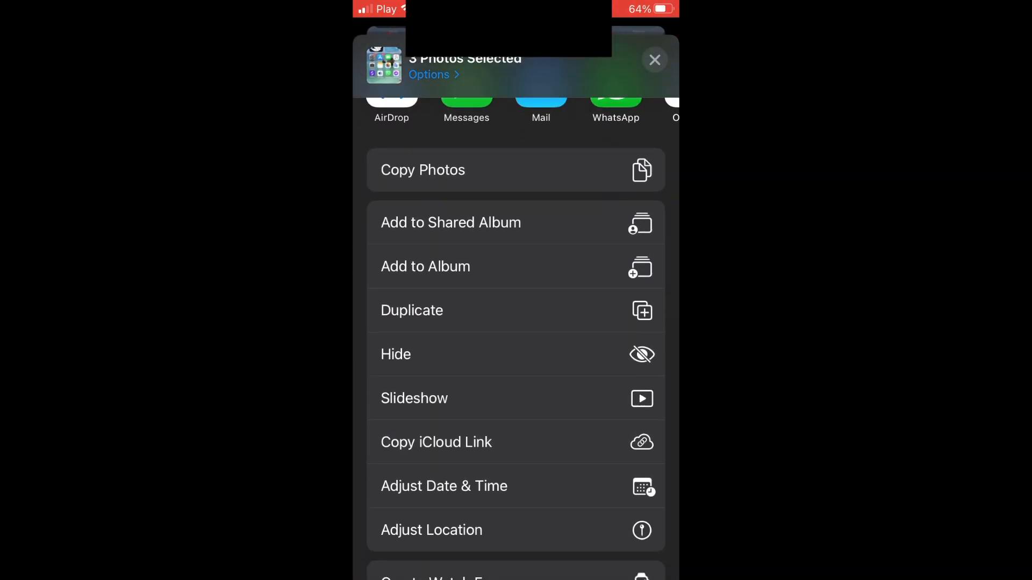
# Step: Save the three screenshots to Files under On My iPhone
pyautogui.scroll(-3)
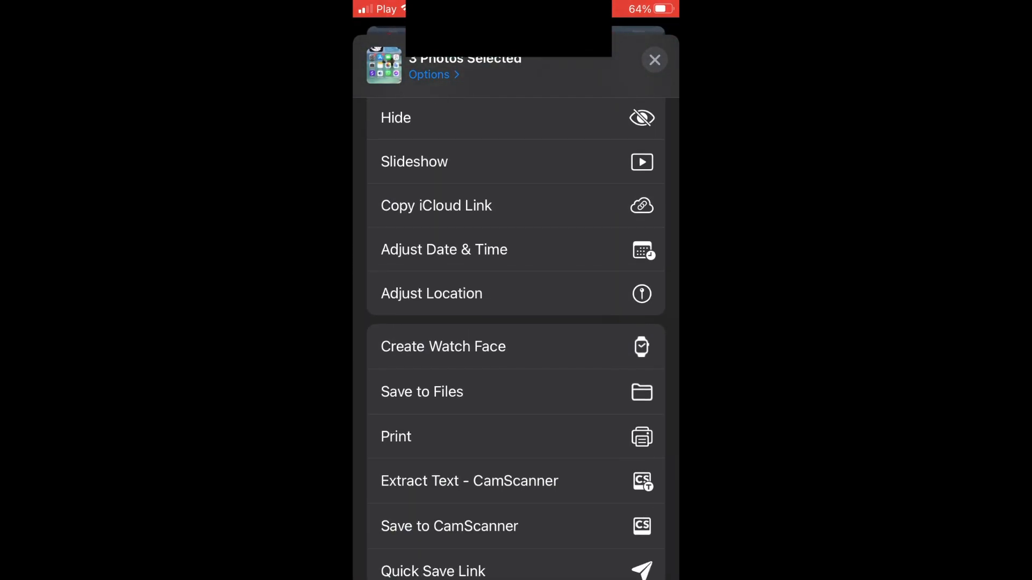
pyautogui.click(421, 391)
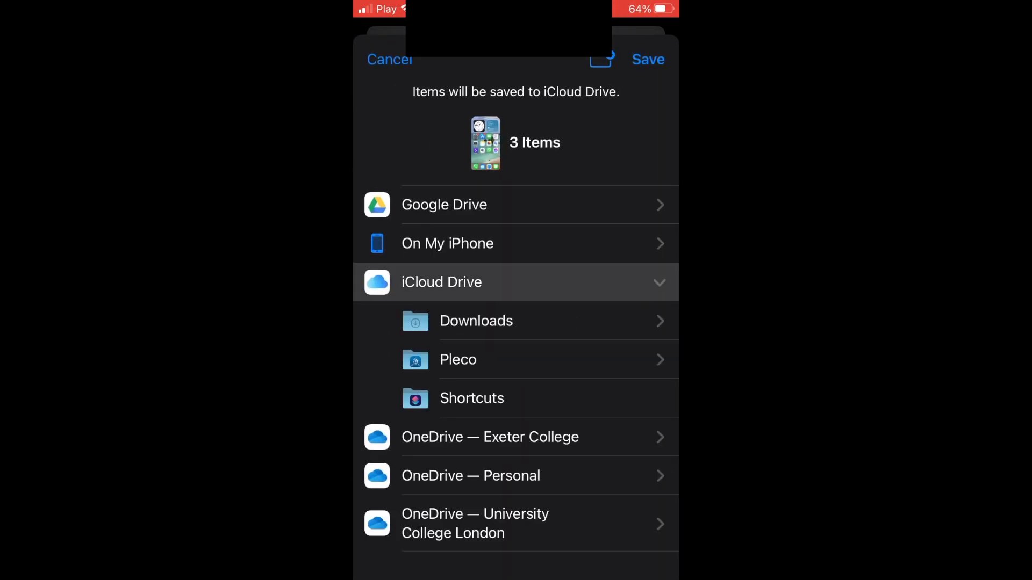
pyautogui.click(447, 243)
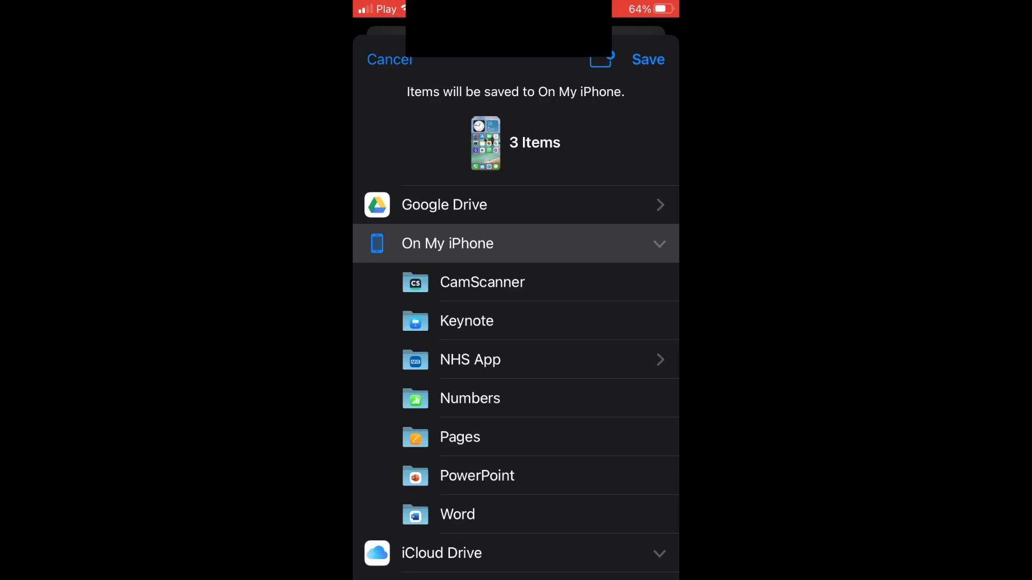
pyautogui.click(389, 59)
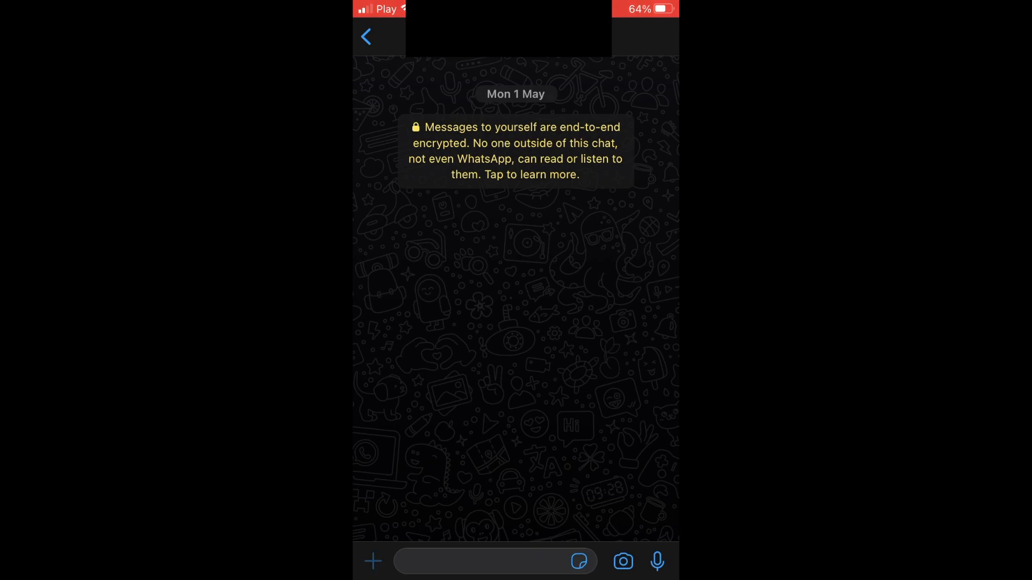
# Step: Choose Document from the self-chat's attachment menu
pyautogui.click(373, 561)
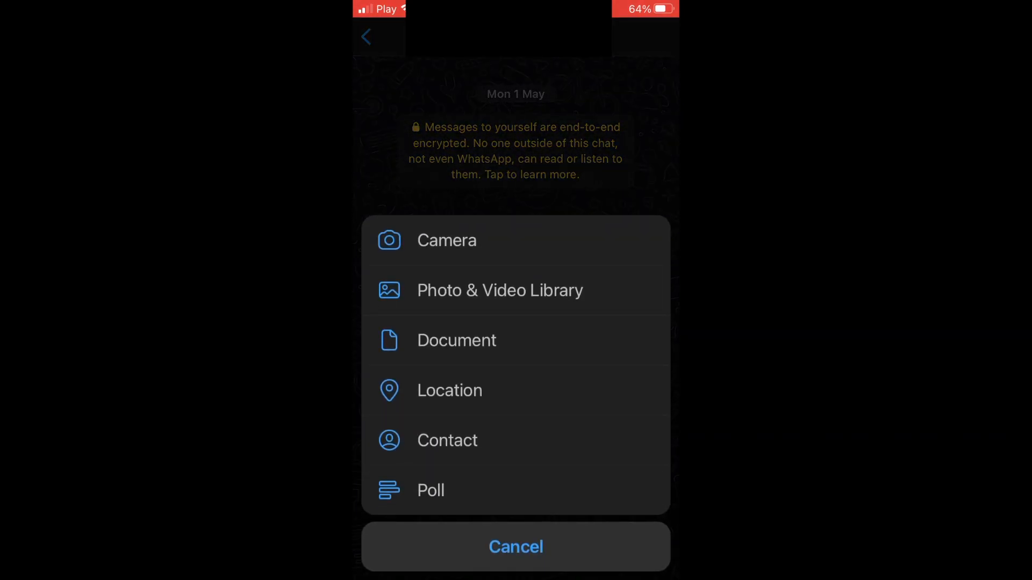
pyautogui.click(455, 341)
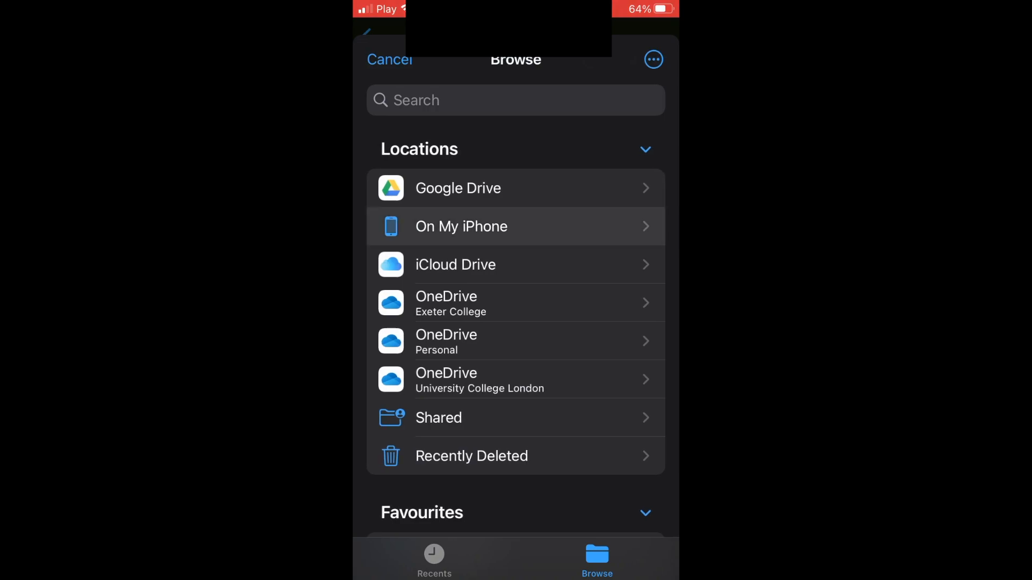
# Step: Send IMG_8188, IMG_8189 and IMG_8190 from On My iPhone as PNG documents
pyautogui.click(461, 227)
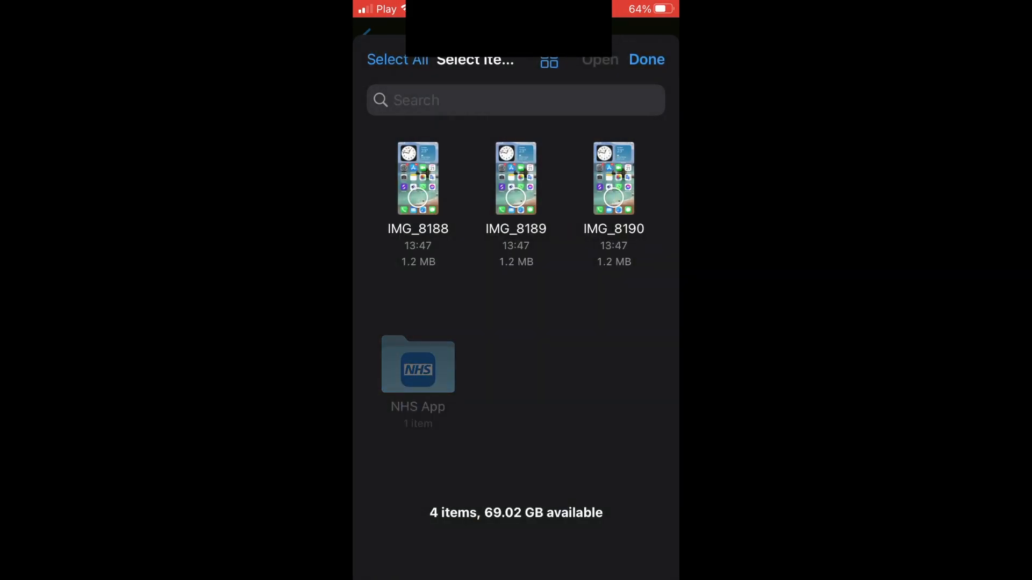
pyautogui.click(397, 59)
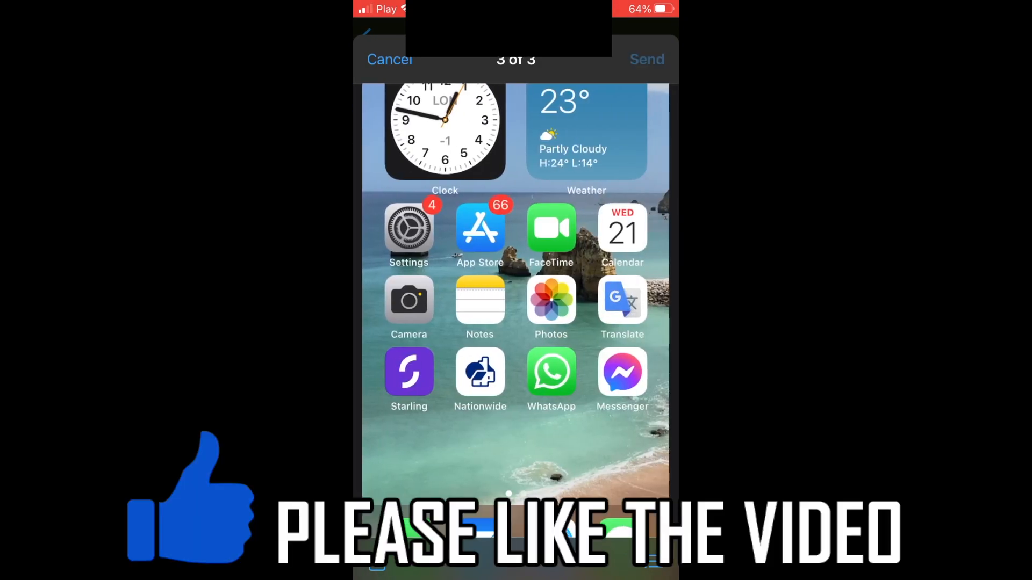
pyautogui.click(646, 59)
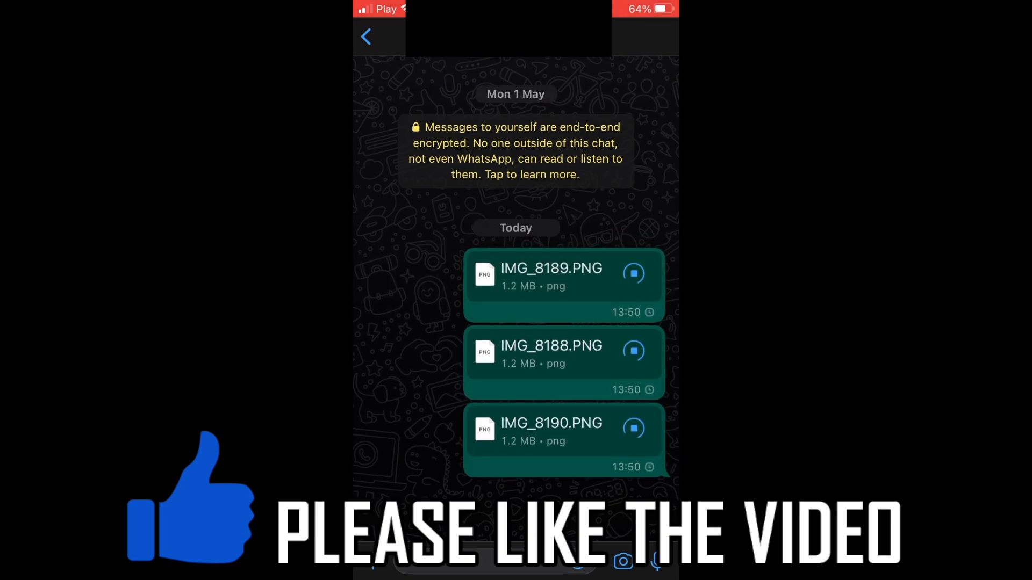